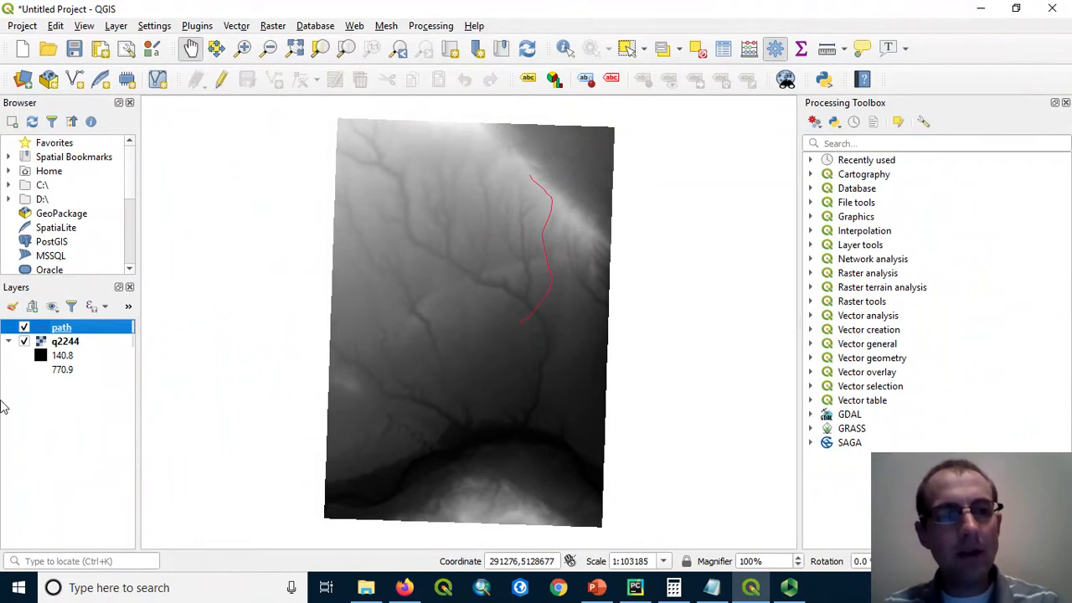
{"action": "mouse_move", "coordinate": [377, 470]}
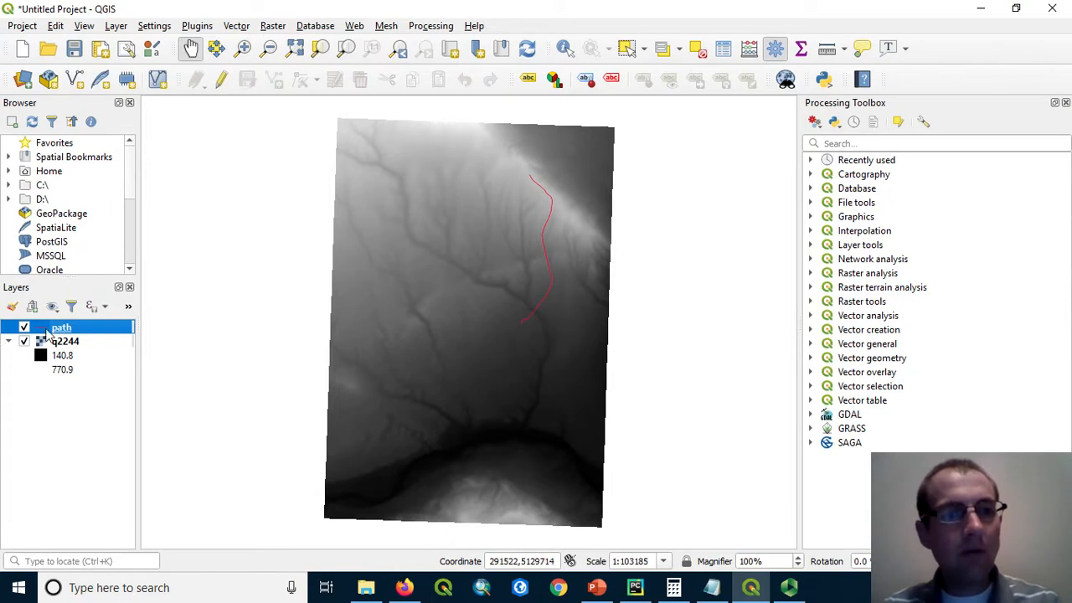
{"action": "mouse_move", "coordinate": [530, 326]}
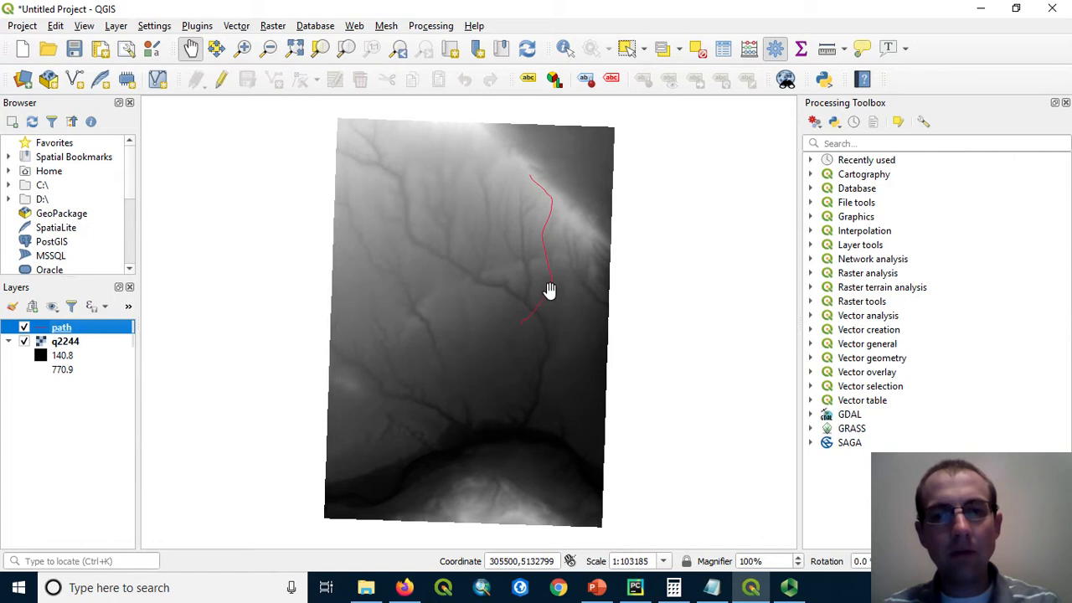
{"action": "mouse_move", "coordinate": [535, 174]}
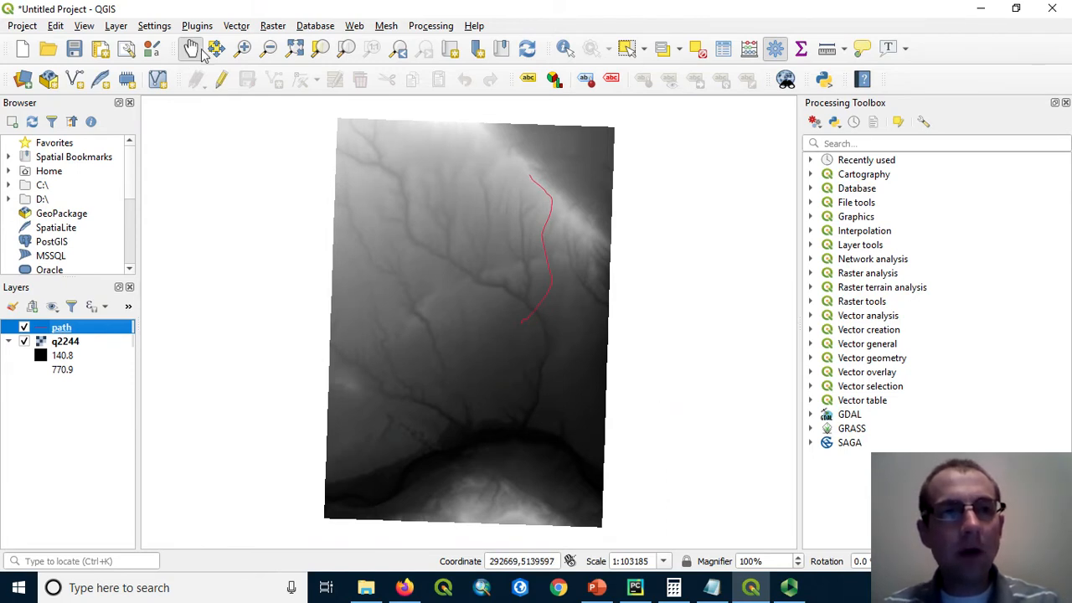
Find the Profile tool plugin in the plugin manager and install it.
{"action": "left_click", "coordinate": [197, 25]}
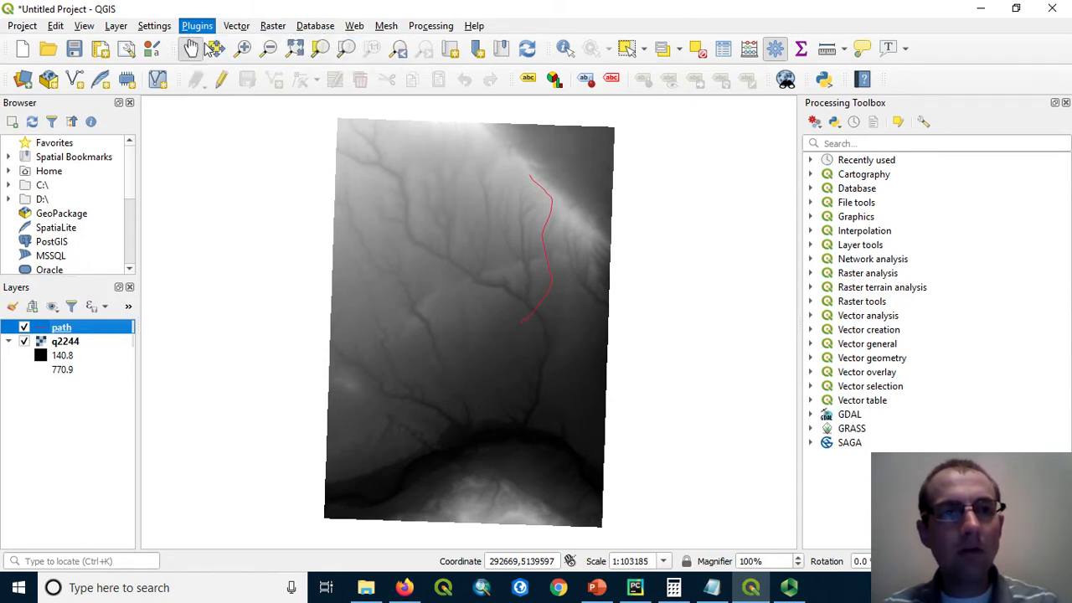
{"action": "left_click", "coordinate": [197, 25]}
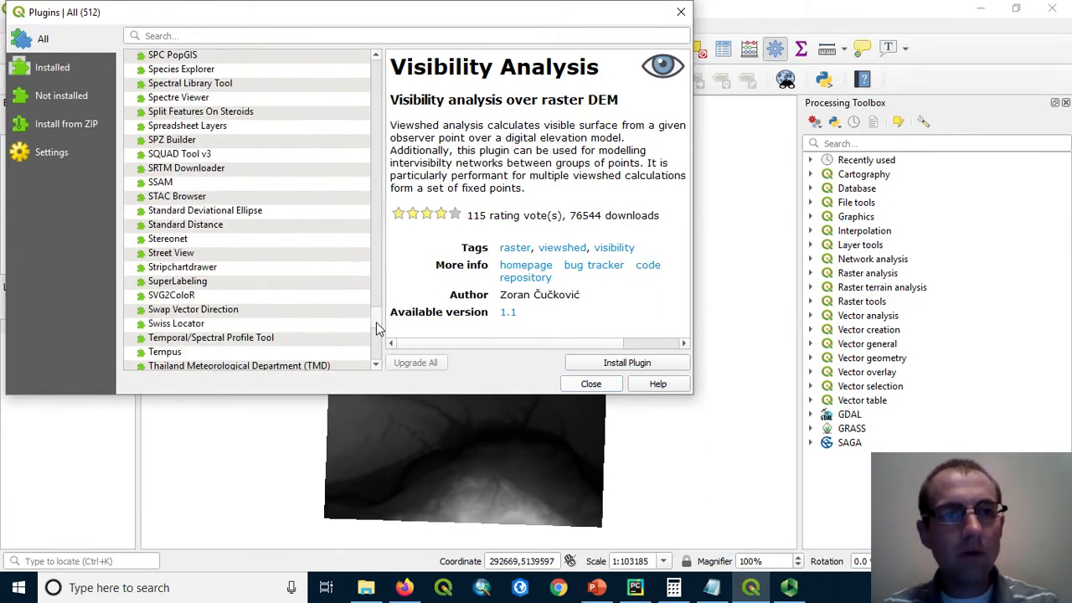
{"action": "scroll", "scroll_direction": "up", "scroll_amount": 3}
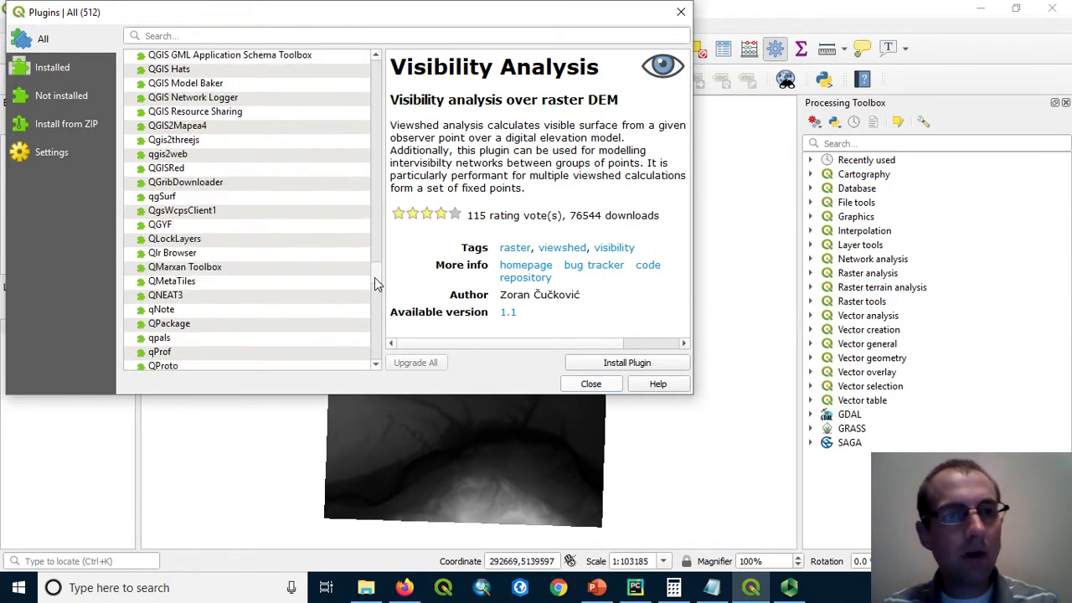
{"action": "scroll", "scroll_direction": "up", "scroll_amount": 3}
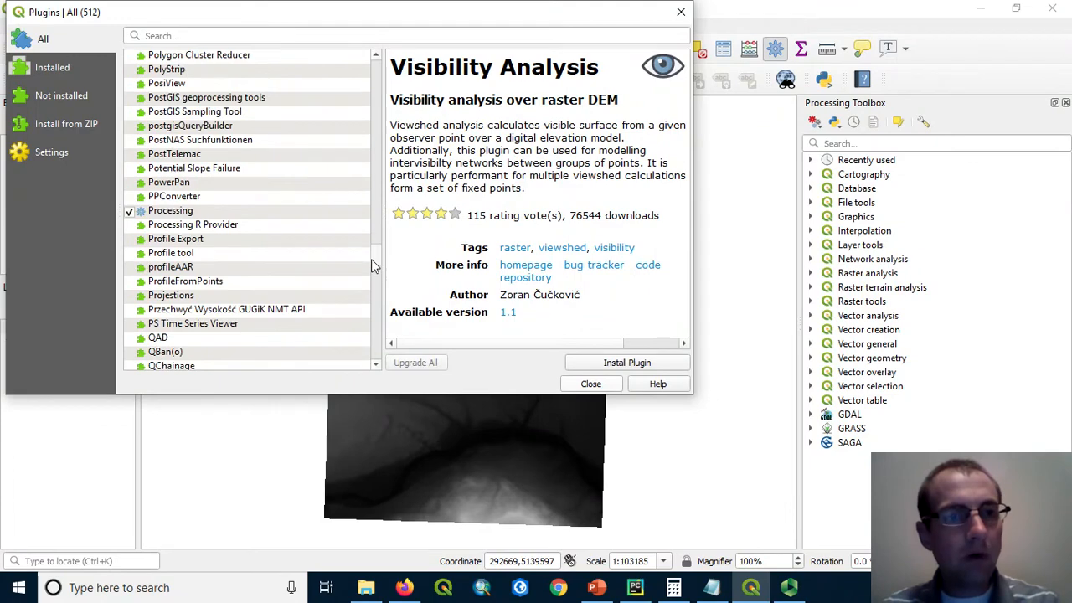
{"action": "left_click", "coordinate": [171, 252]}
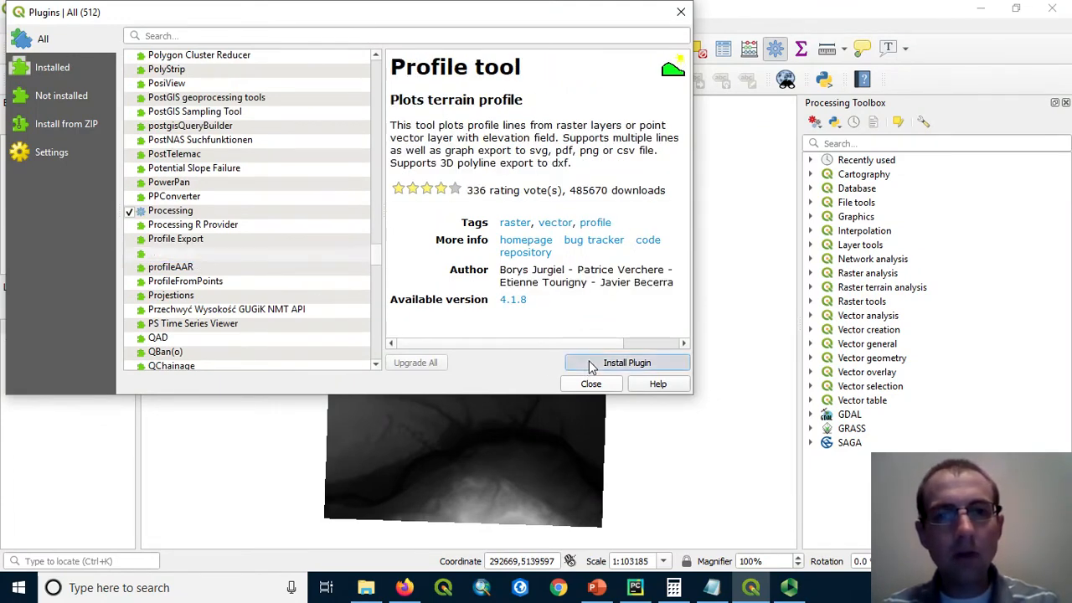
{"action": "left_click", "coordinate": [626, 362]}
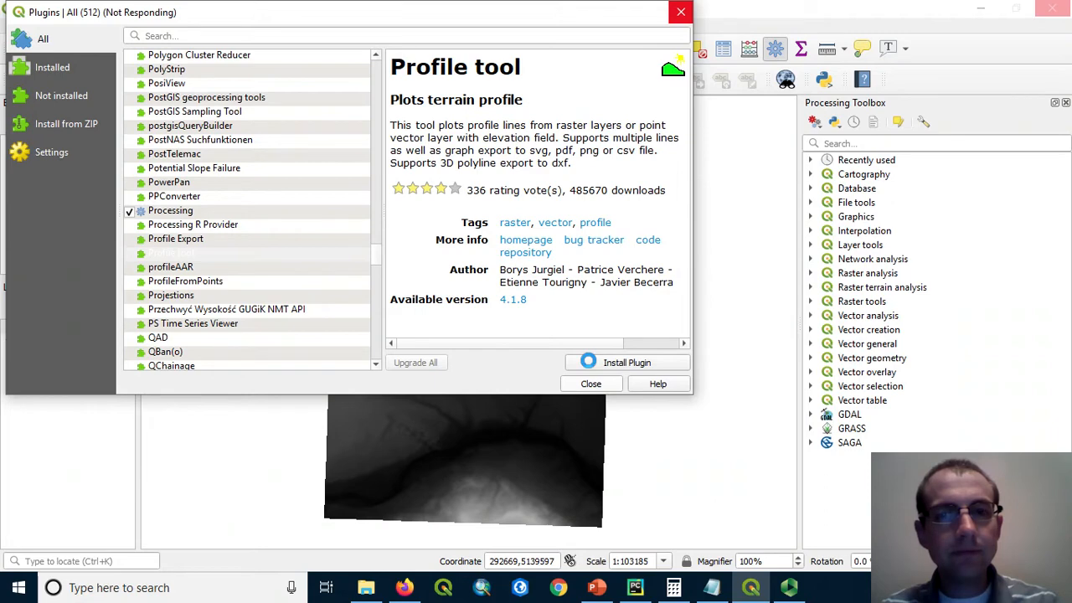
{"action": "left_click", "coordinate": [627, 361]}
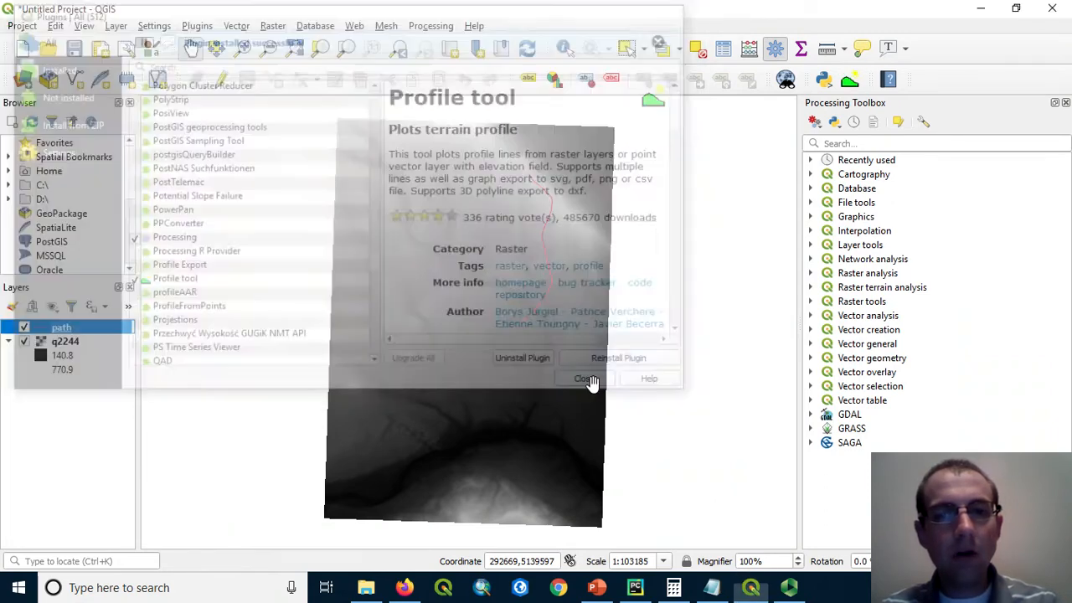
Close the plugin manager and select the q2244 elevation layer.
{"action": "left_click", "coordinate": [585, 378]}
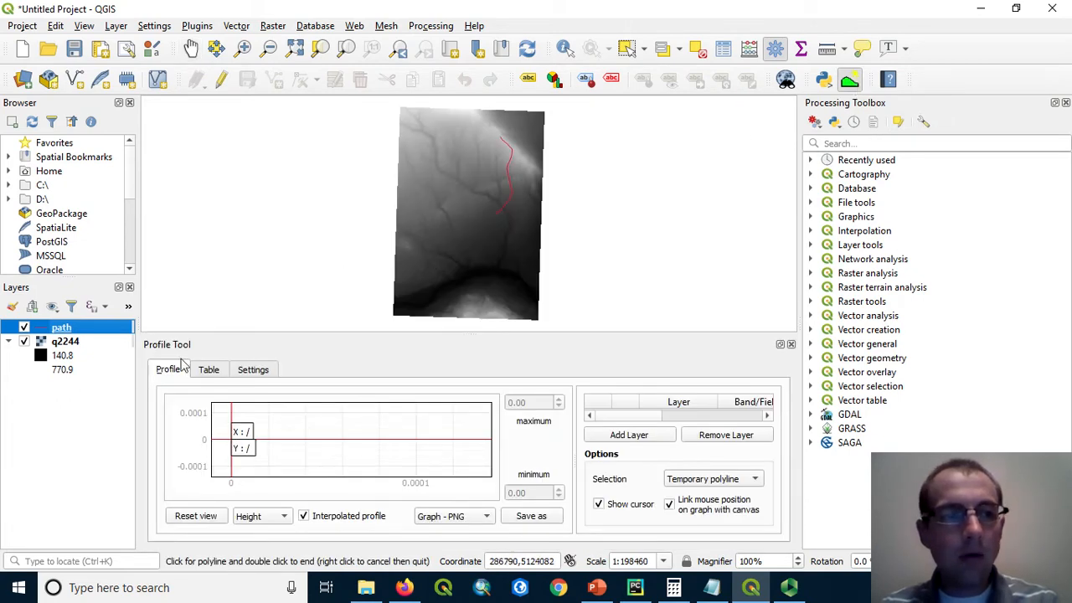
{"action": "mouse_move", "coordinate": [65, 342]}
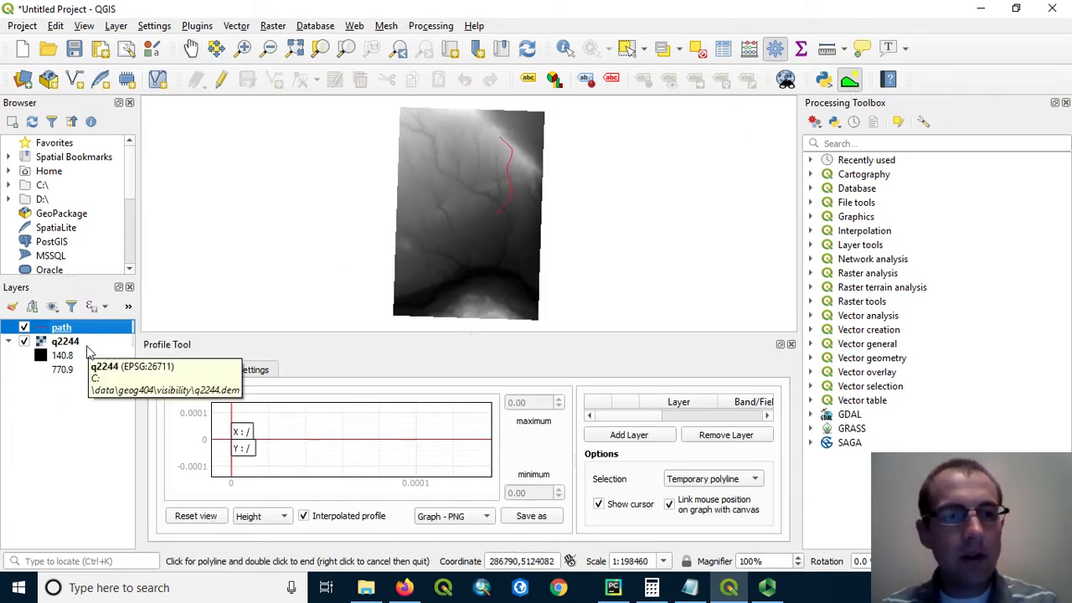
{"action": "left_click", "coordinate": [66, 341]}
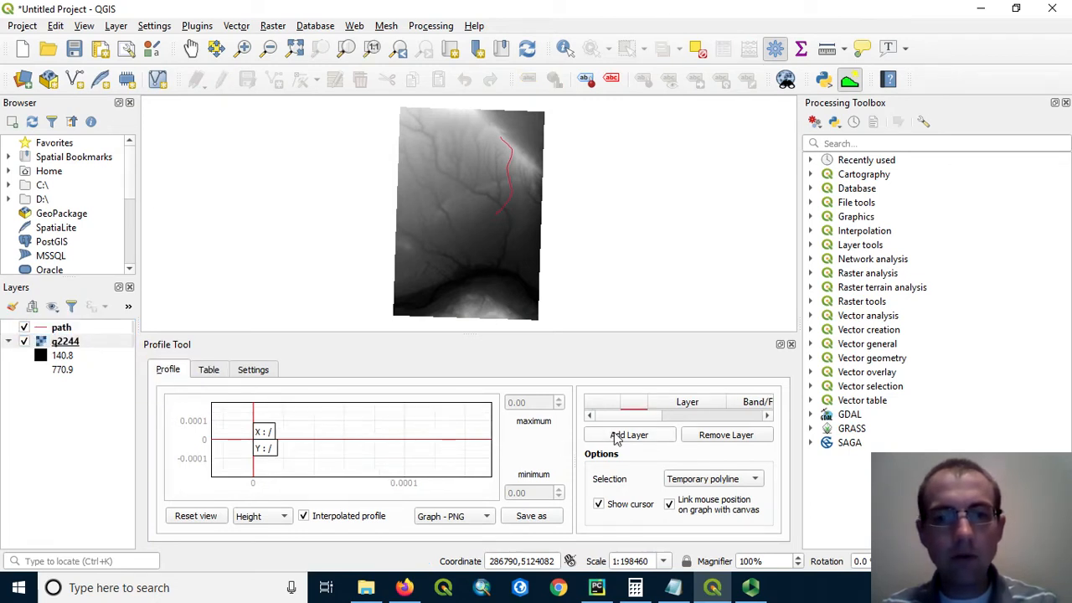
{"action": "mouse_move", "coordinate": [664, 331]}
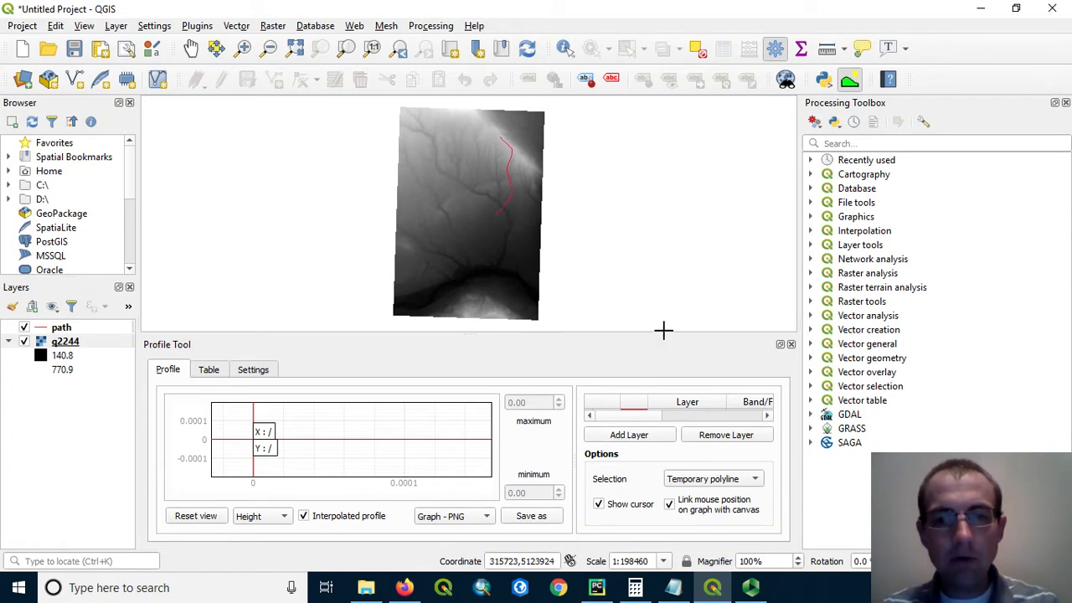
{"action": "mouse_move", "coordinate": [499, 211]}
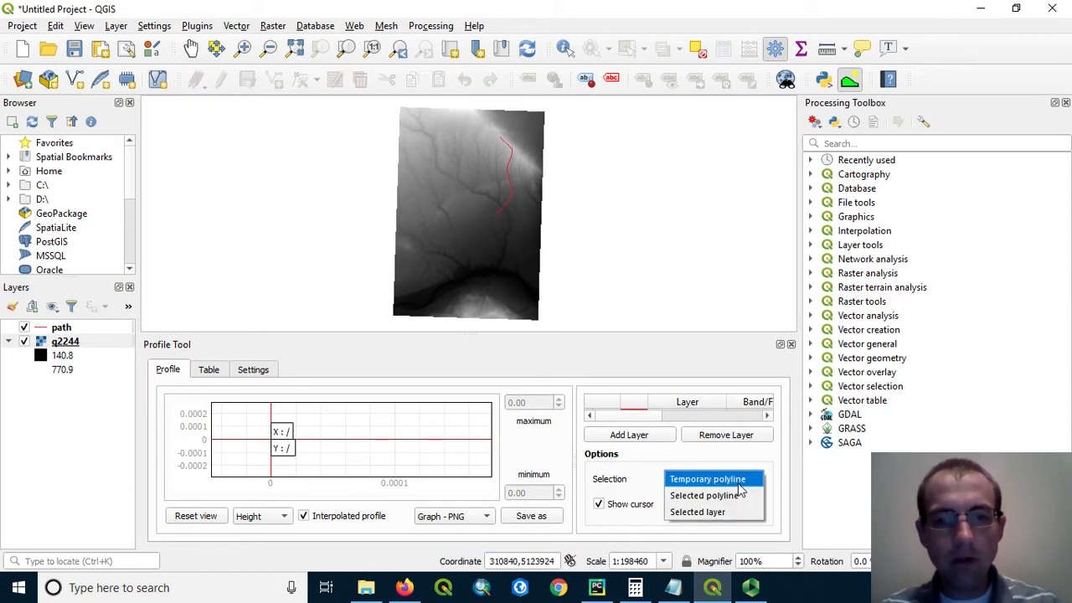
{"action": "mouse_move", "coordinate": [697, 511]}
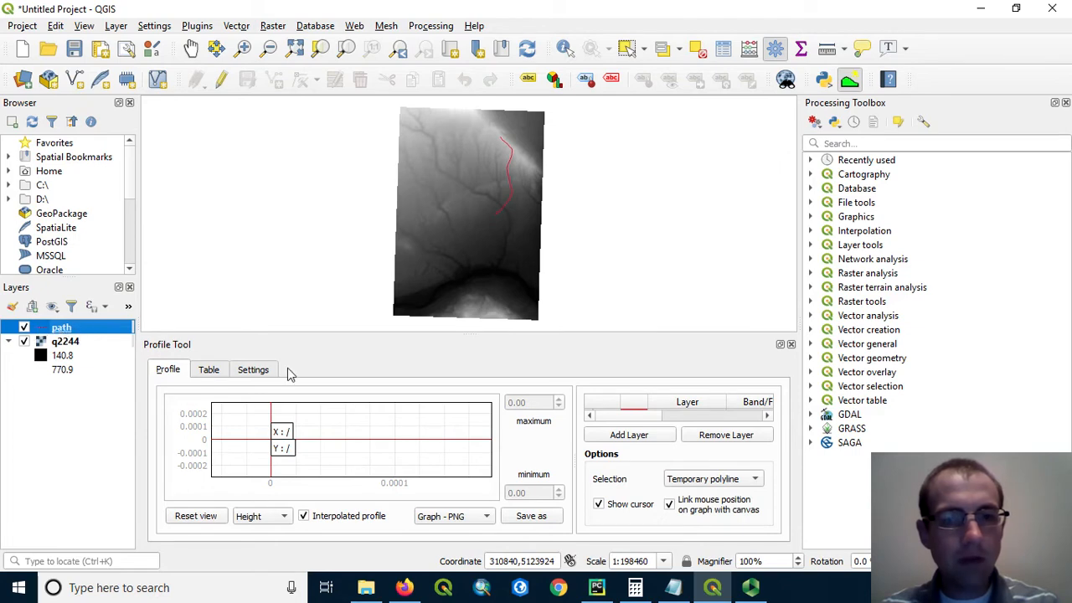
{"action": "left_click", "coordinate": [713, 479]}
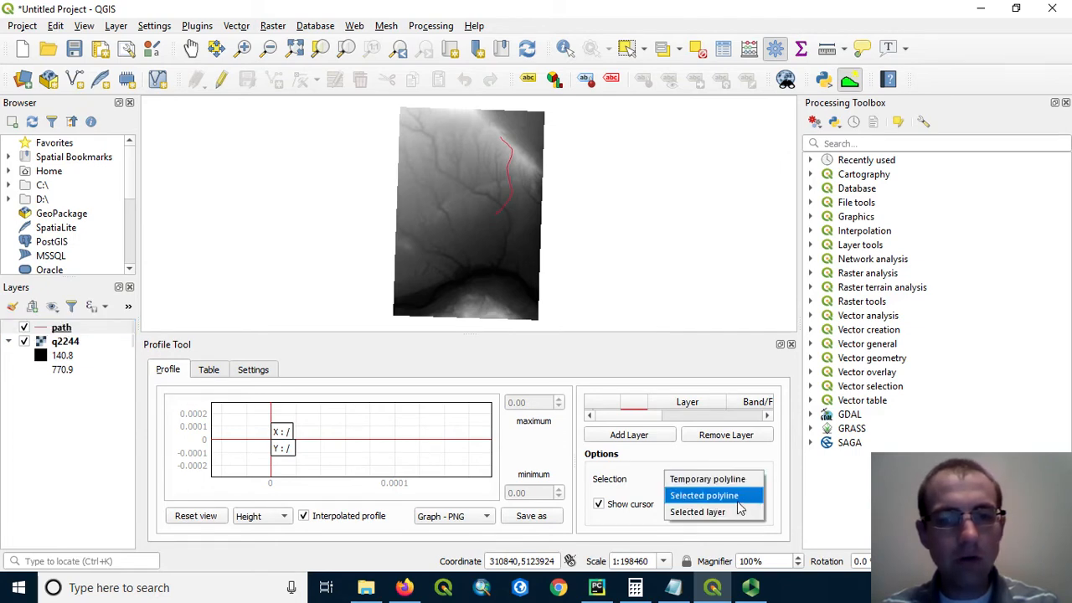
{"action": "left_click", "coordinate": [697, 512]}
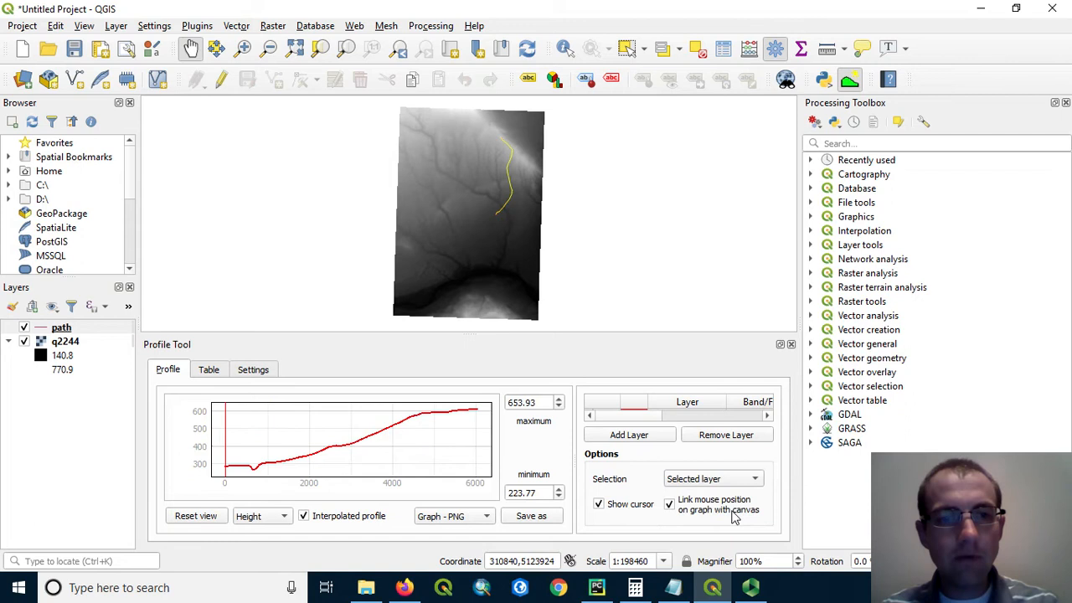
{"action": "mouse_move", "coordinate": [423, 514]}
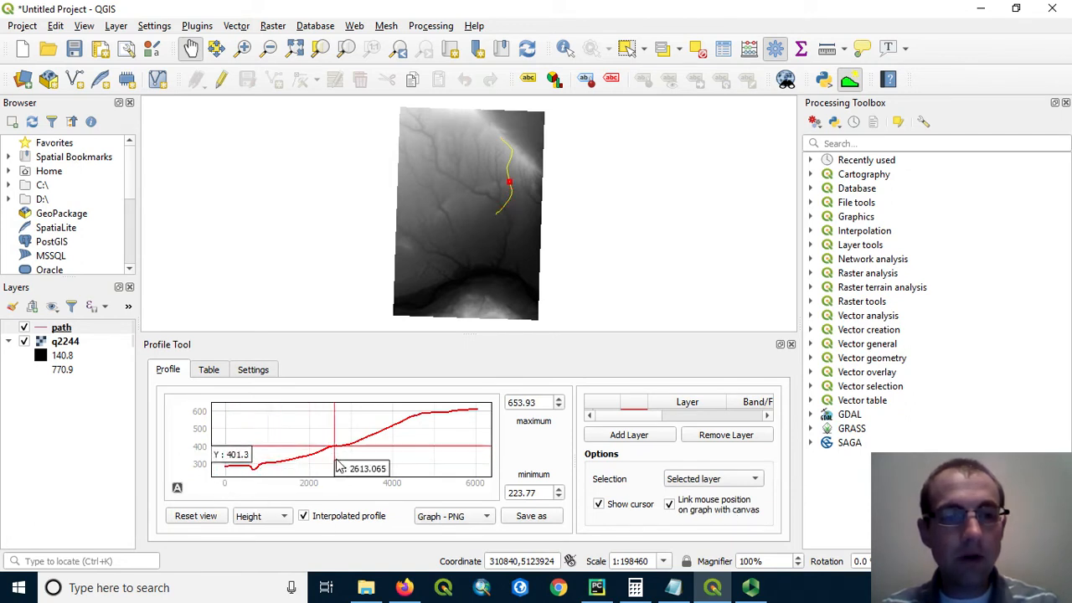
{"action": "mouse_move", "coordinate": [428, 425]}
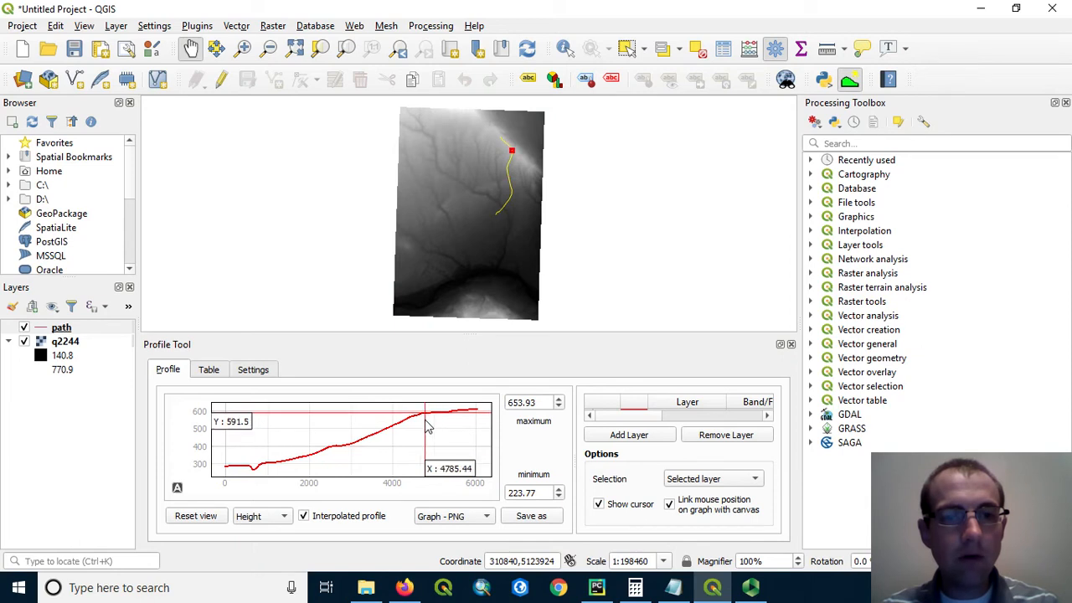
{"action": "mouse_move", "coordinate": [298, 486]}
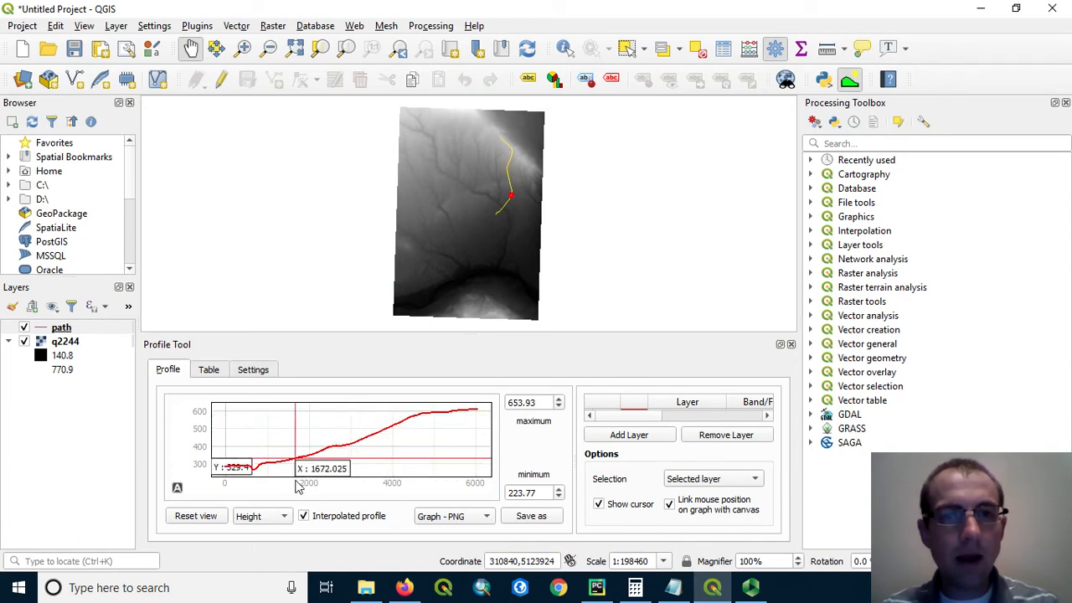
{"action": "mouse_move", "coordinate": [388, 452]}
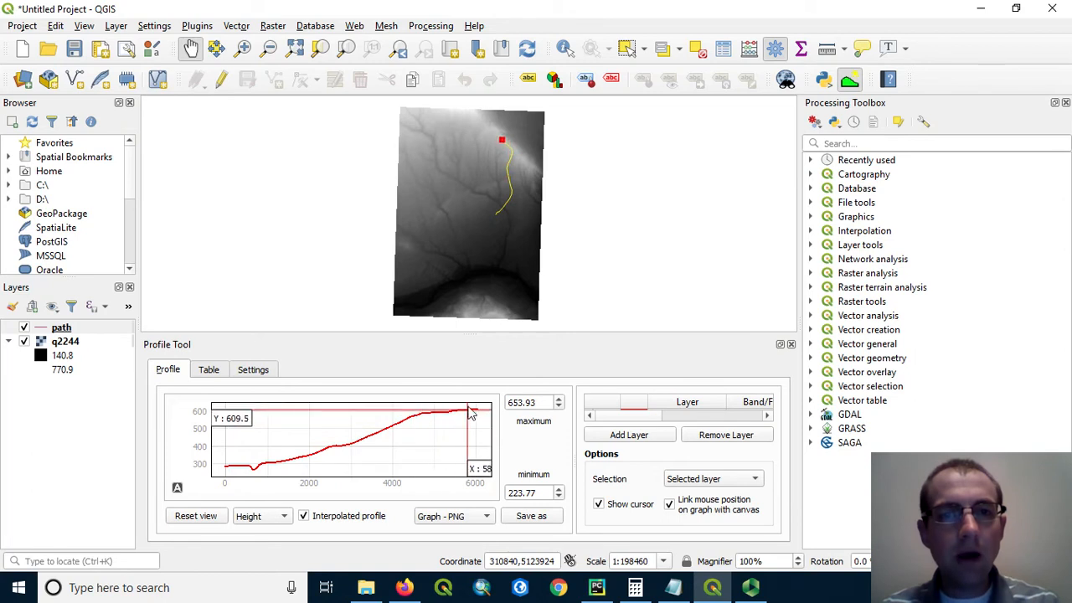
{"action": "mouse_move", "coordinate": [499, 410]}
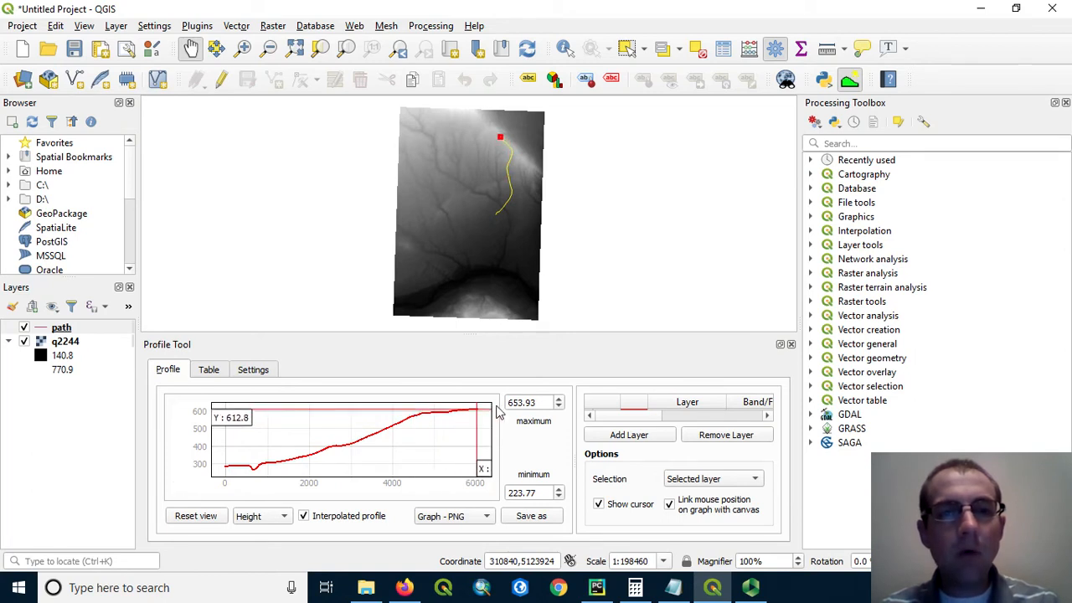
{"action": "mouse_move", "coordinate": [527, 482]}
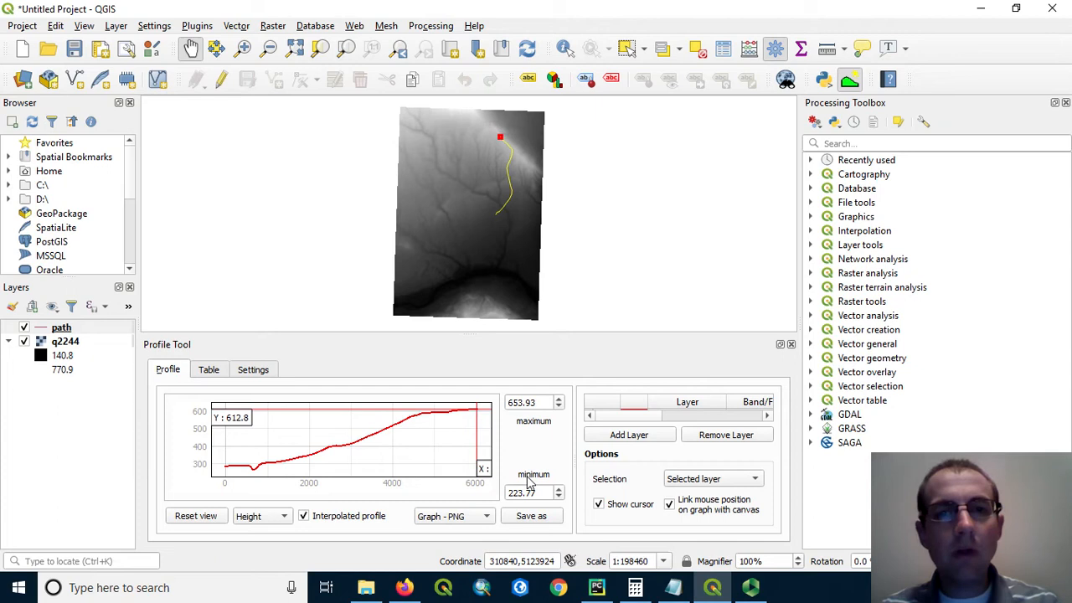
{"action": "mouse_move", "coordinate": [497, 223]}
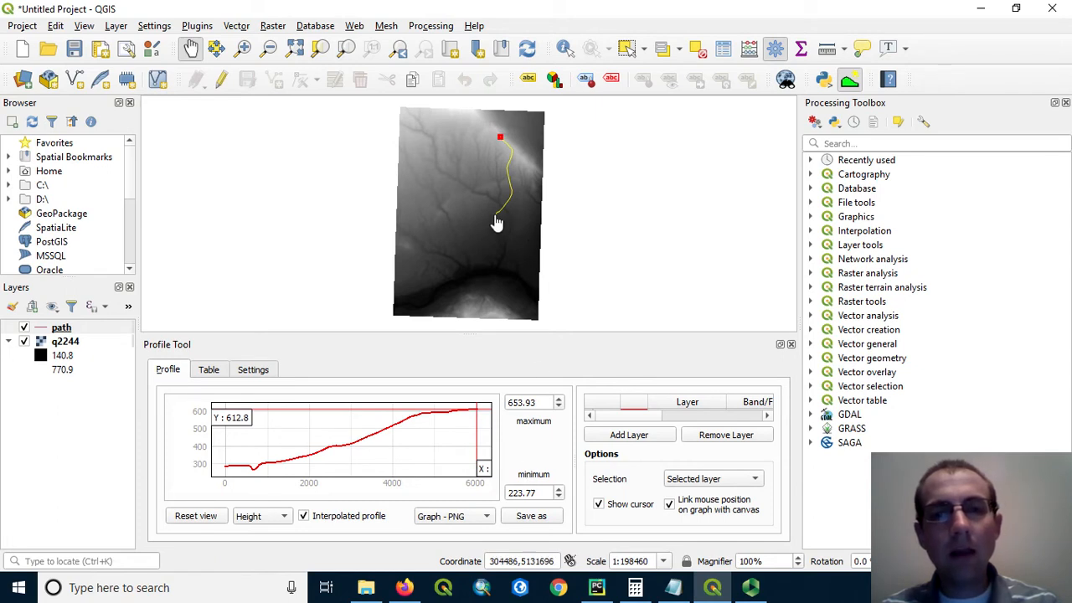
{"action": "mouse_move", "coordinate": [500, 145]}
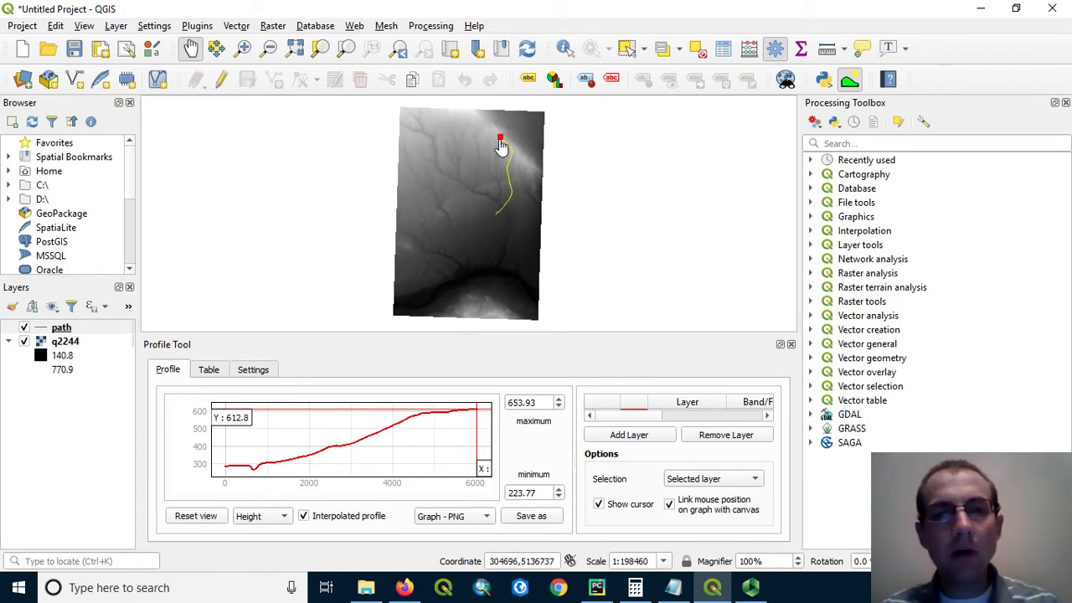
{"action": "mouse_move", "coordinate": [341, 483]}
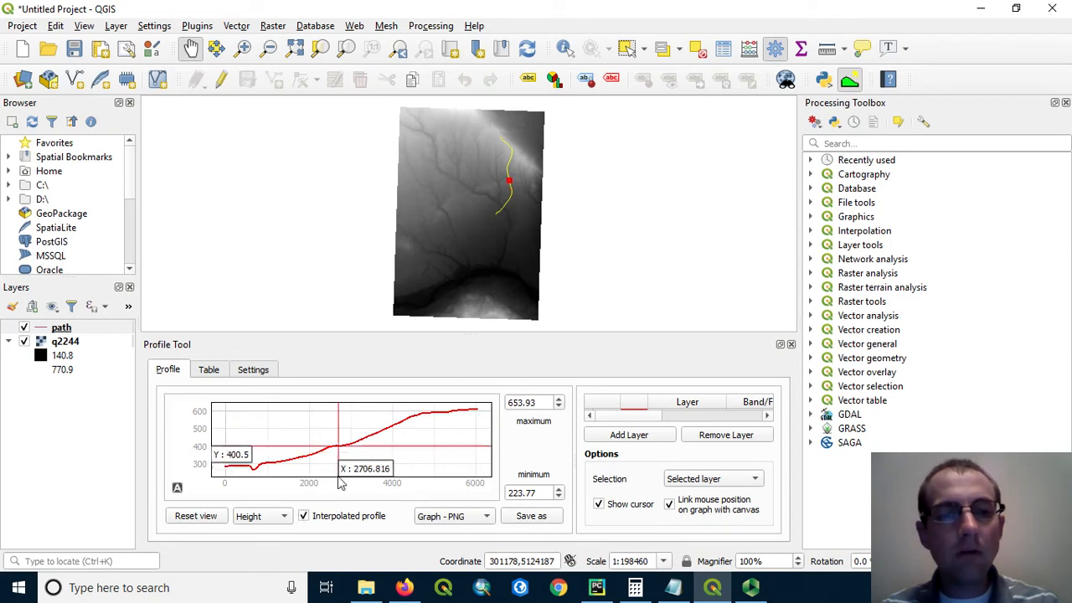
{"action": "mouse_move", "coordinate": [452, 493]}
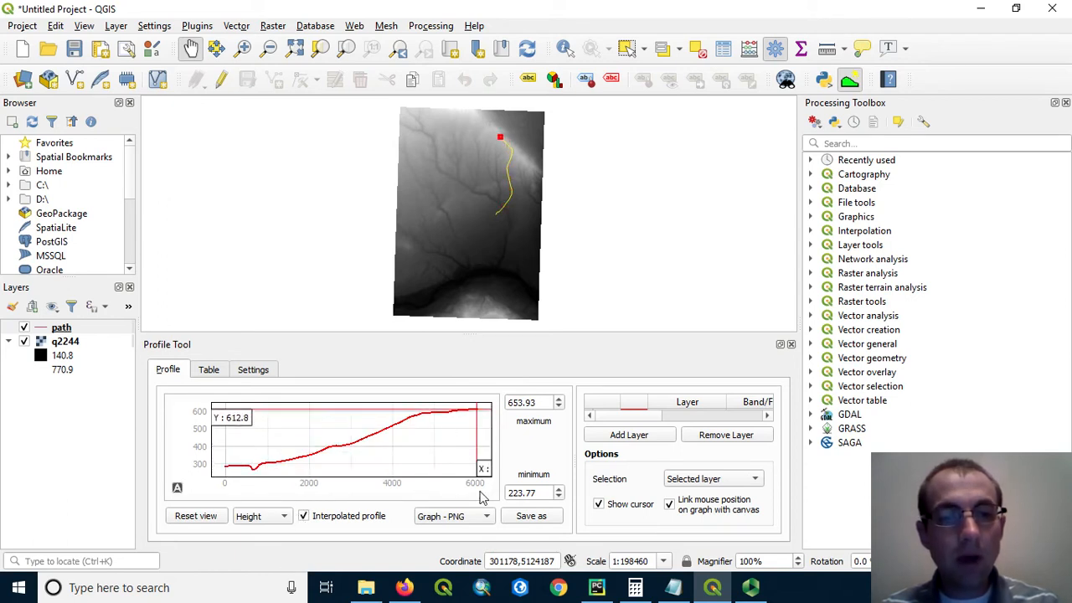
{"action": "left_click", "coordinate": [253, 369]}
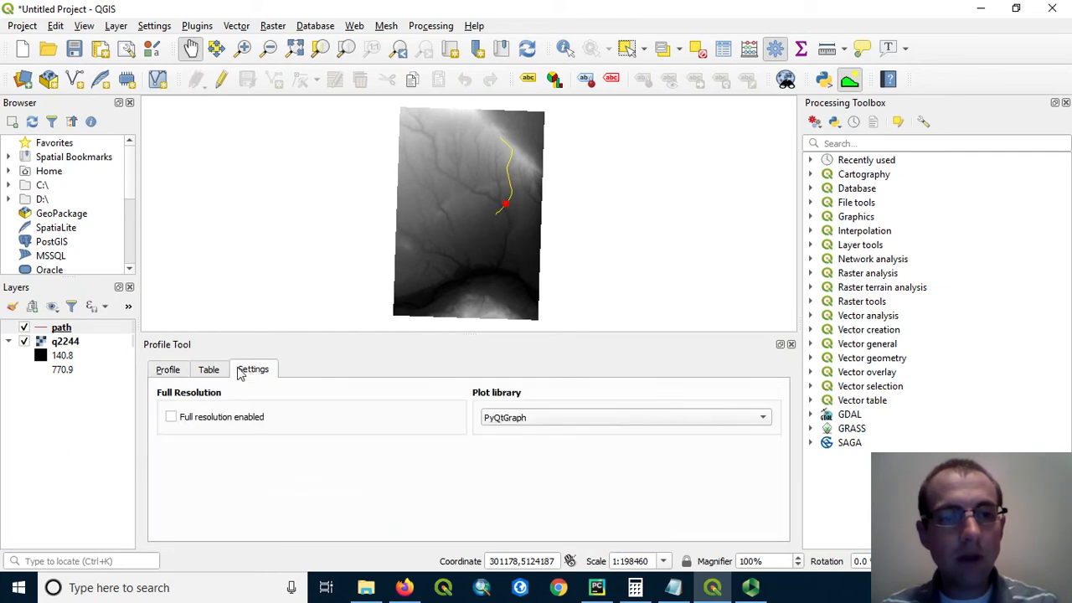
{"action": "left_click", "coordinate": [209, 369]}
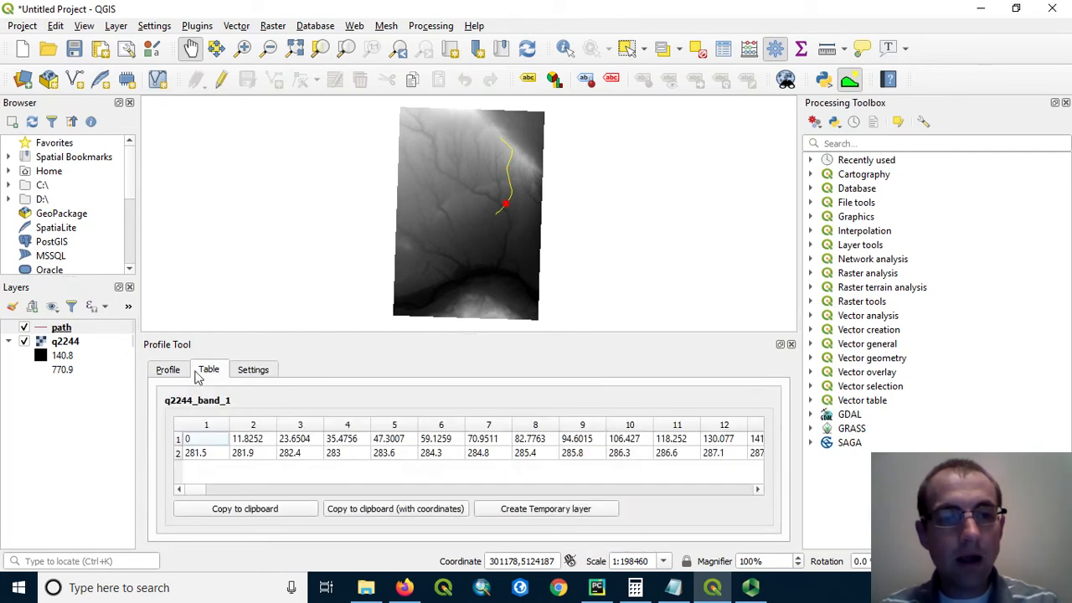
{"action": "left_click", "coordinate": [168, 369]}
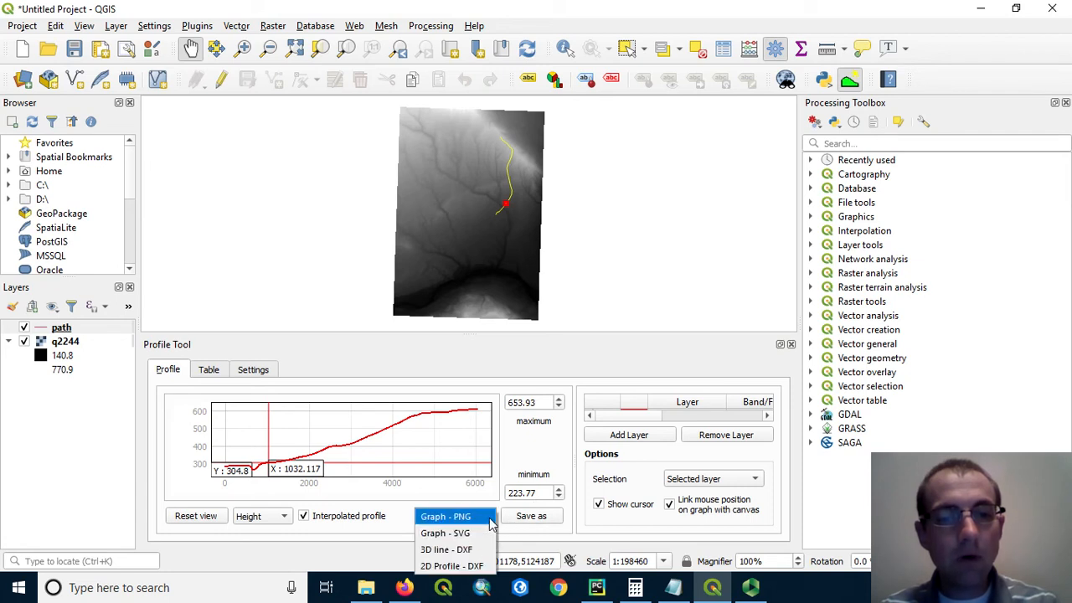
{"action": "left_click", "coordinate": [445, 516]}
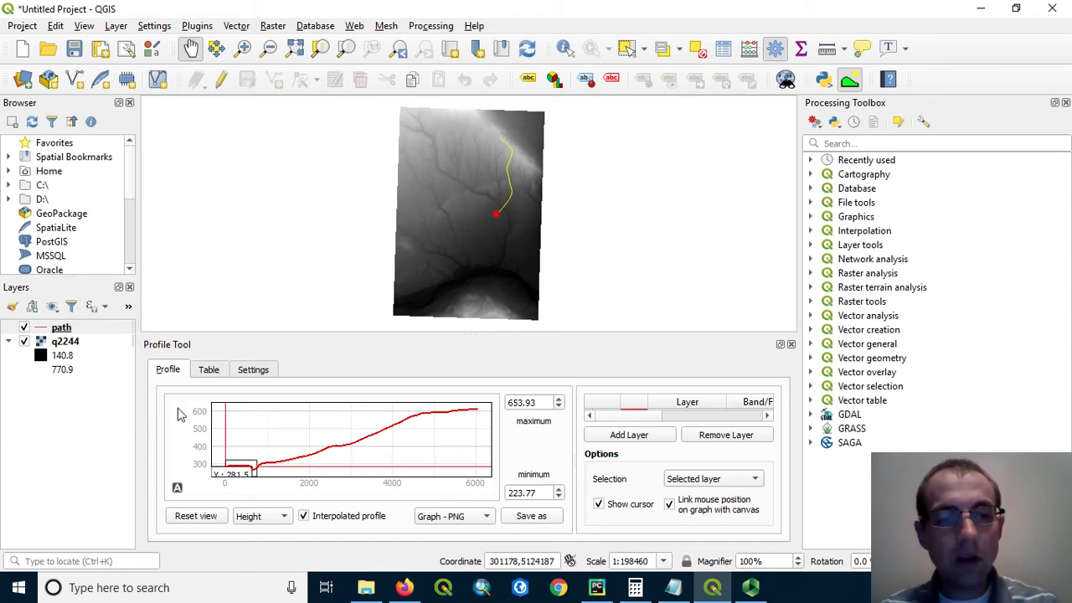
Open the profile graph's context menu and expand its Plot Options list.
{"action": "right_click", "coordinate": [352, 444]}
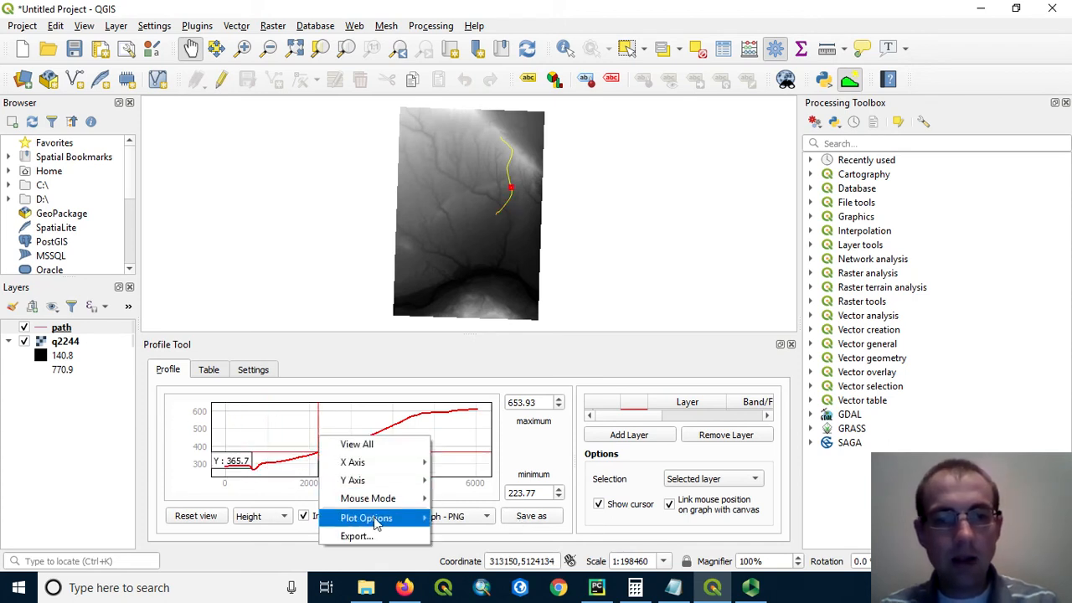
{"action": "left_click", "coordinate": [366, 518]}
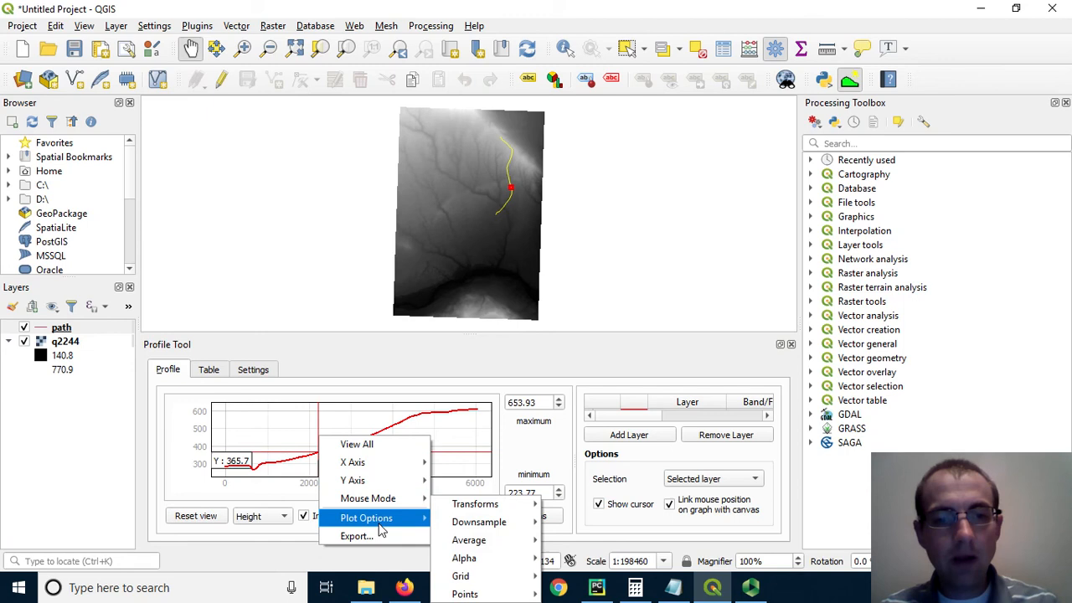
{"action": "mouse_move", "coordinate": [469, 539]}
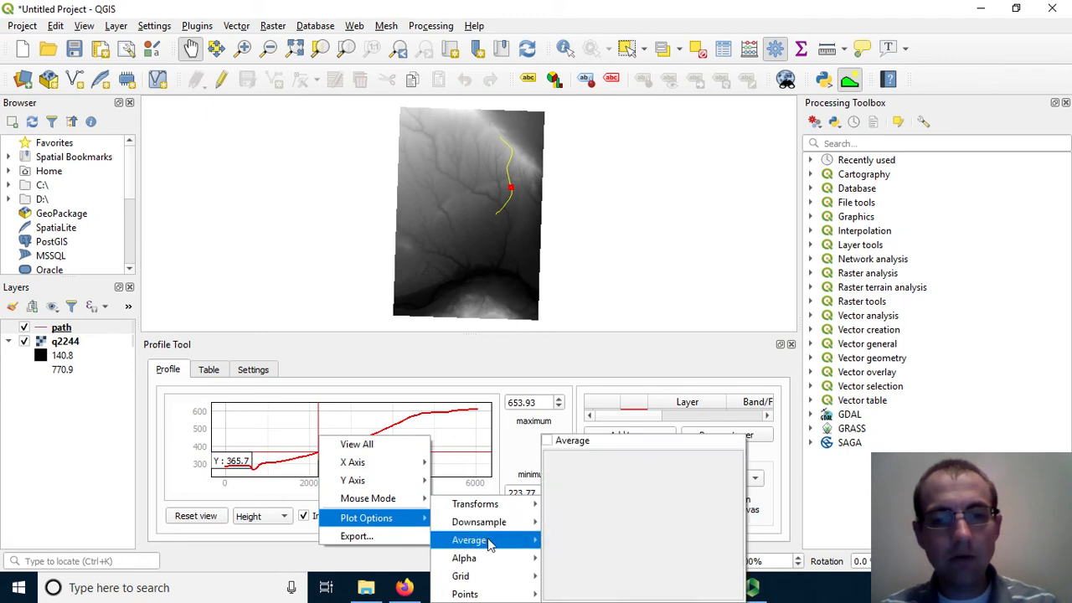
{"action": "mouse_move", "coordinate": [464, 558]}
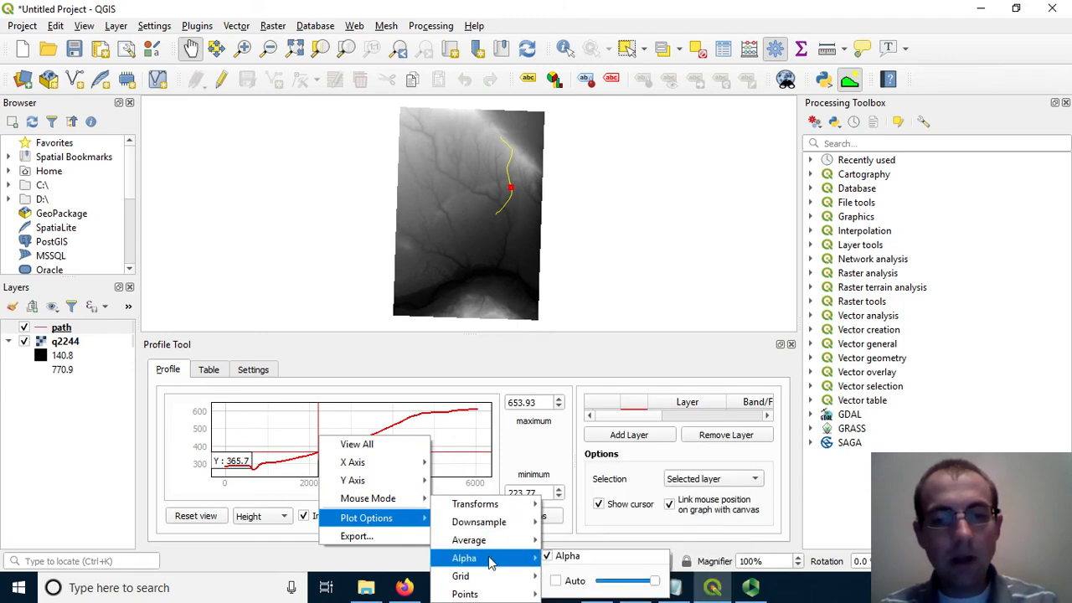
{"action": "mouse_move", "coordinate": [478, 522]}
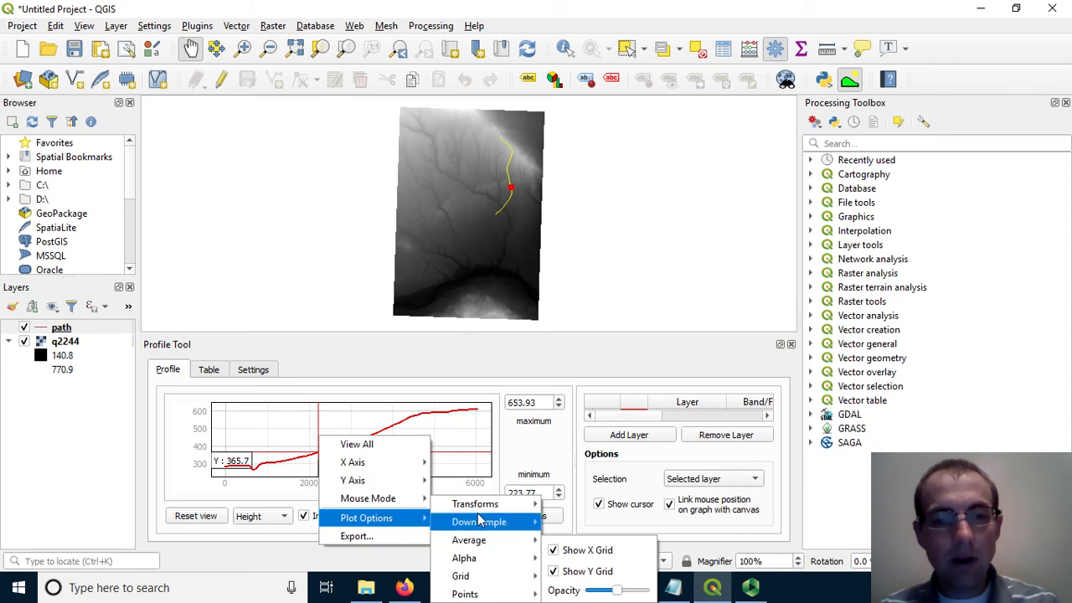
{"action": "mouse_move", "coordinate": [368, 498]}
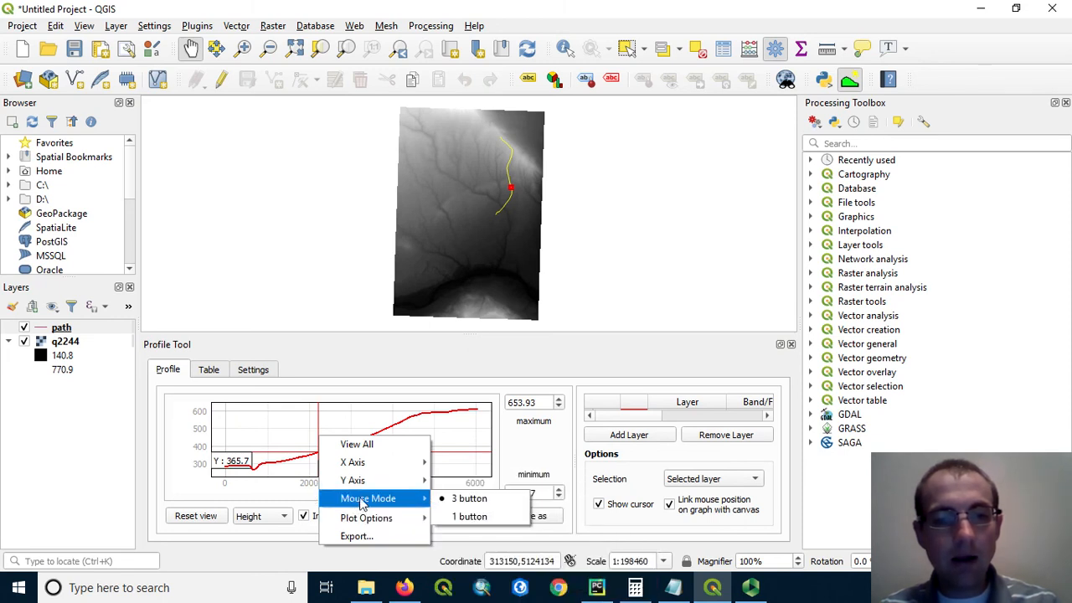